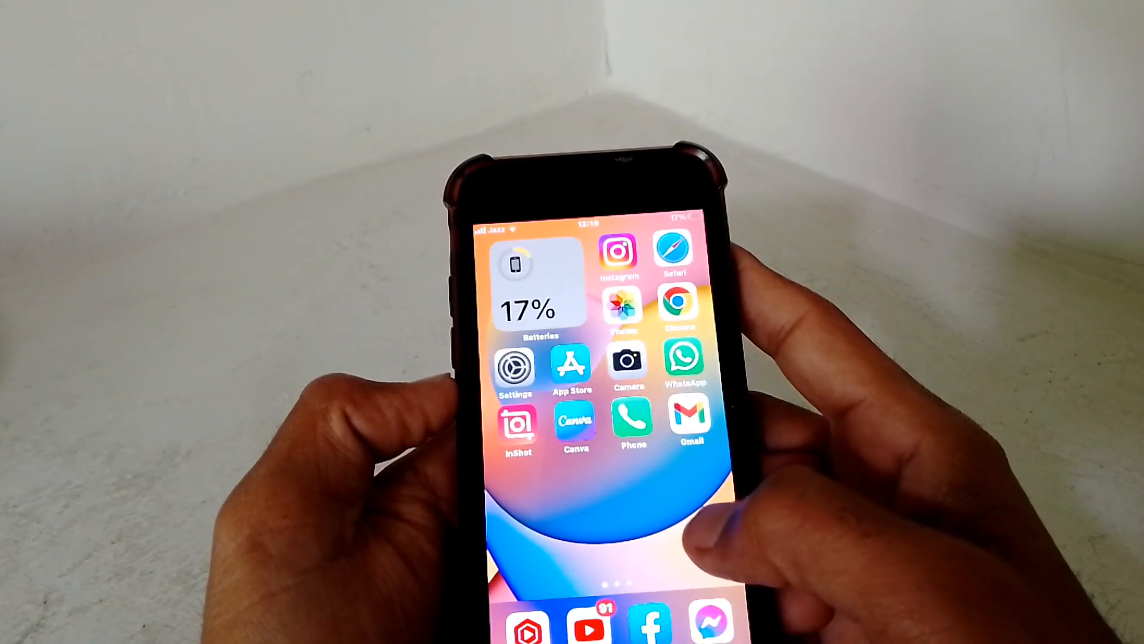
# Swipe across the home screen pages to reach the Settings app icon
pyautogui.hscroll(-3)
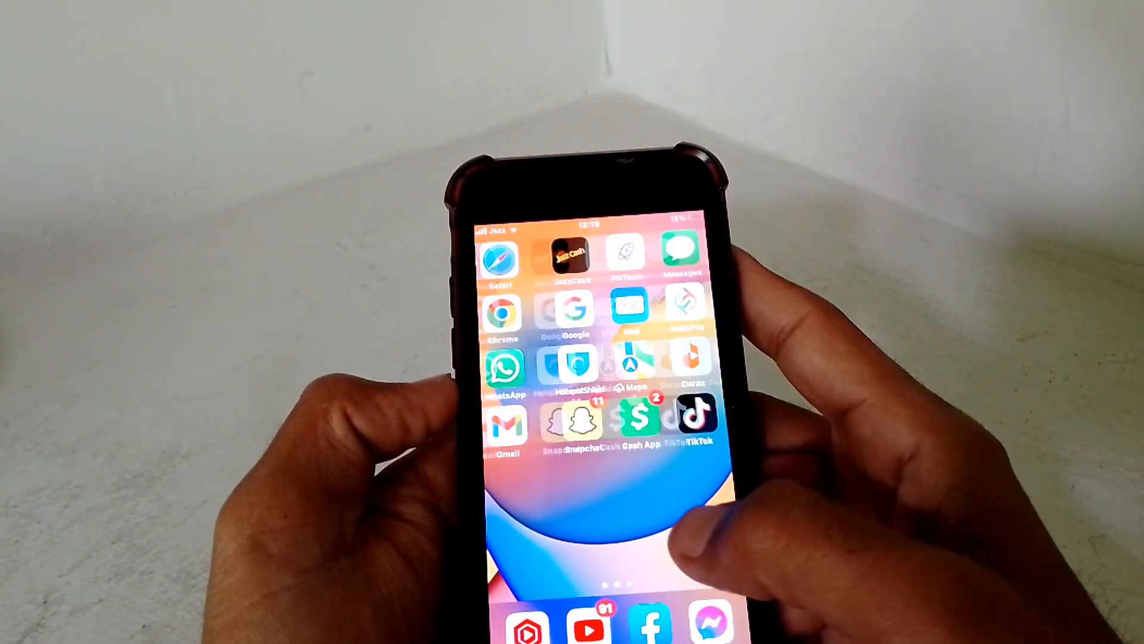
pyautogui.hscroll(-3)
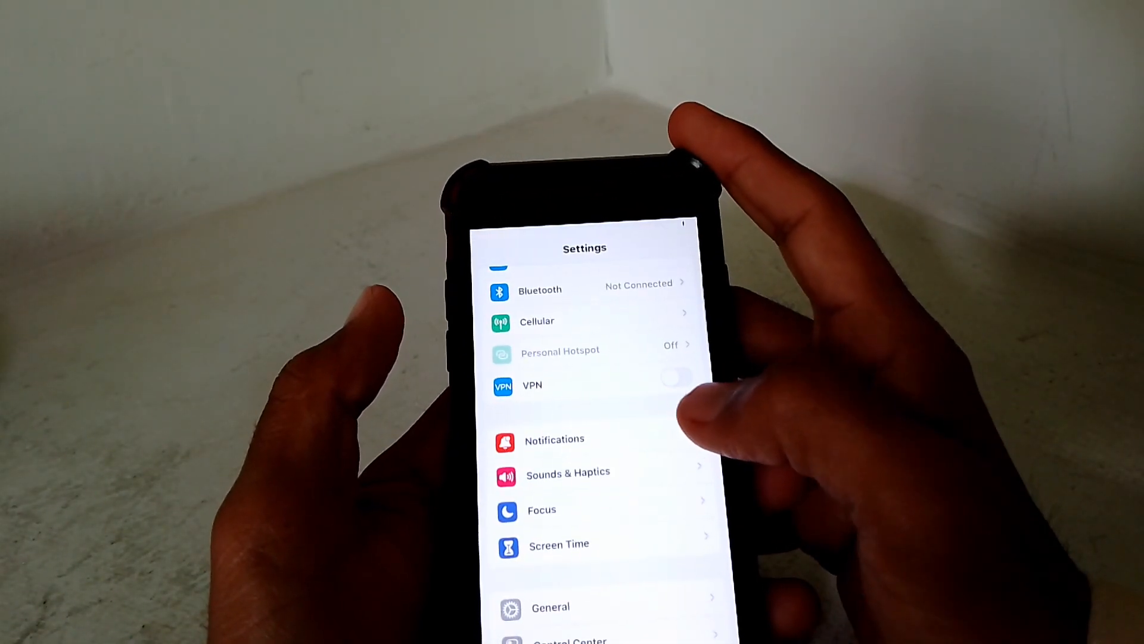
# Go into Screen Time and then Content & Privacy Restrictions
pyautogui.scroll(-3)
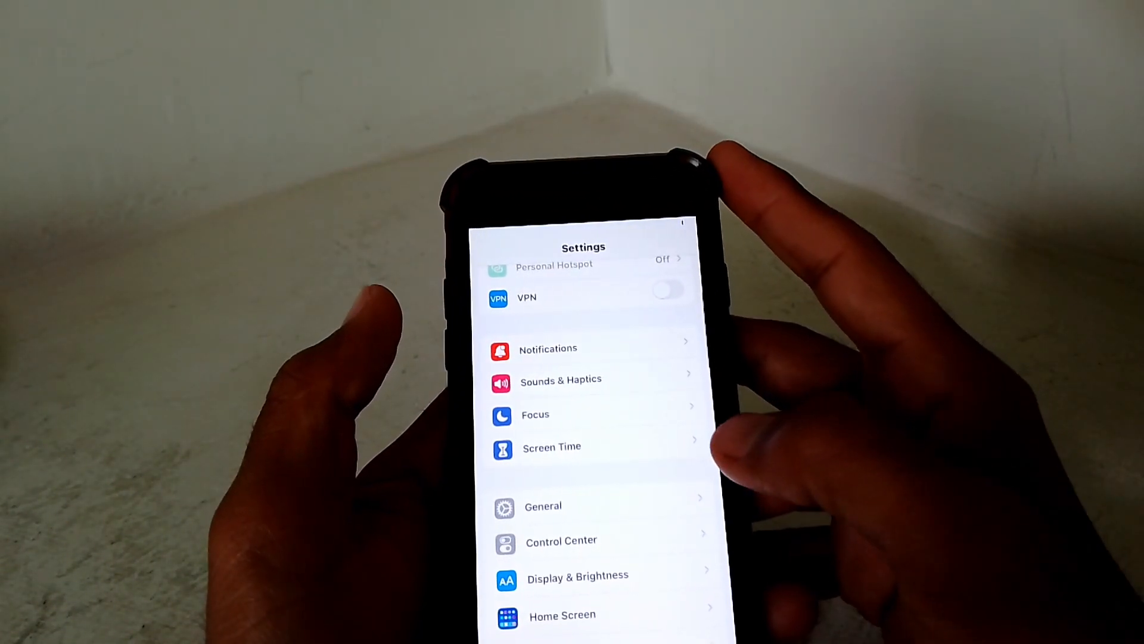
pyautogui.click(552, 447)
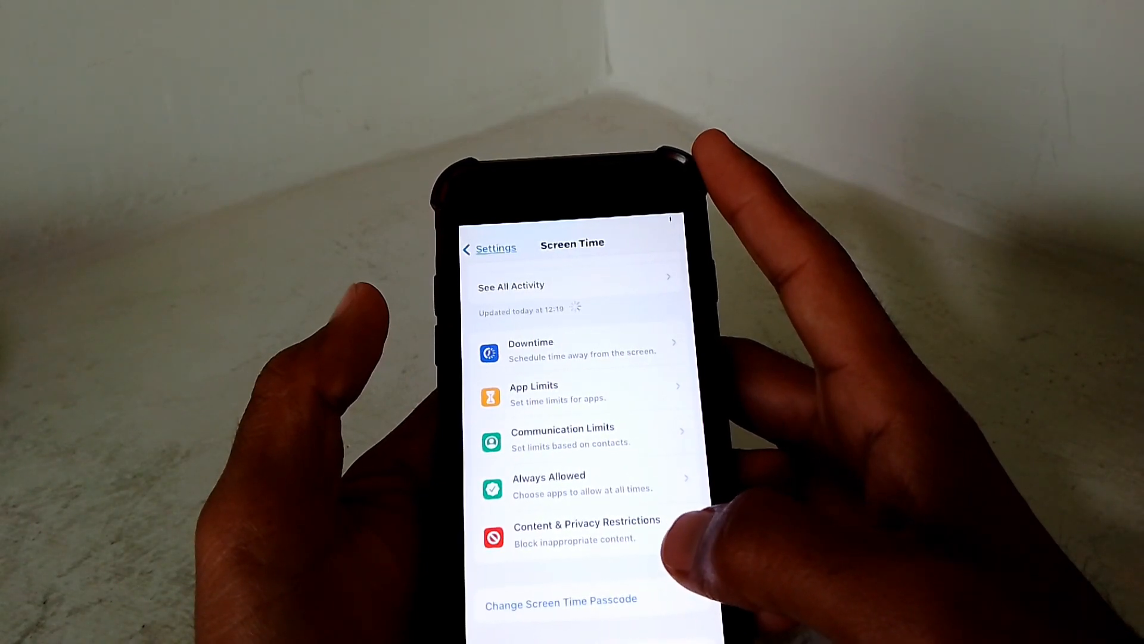
pyautogui.click(587, 529)
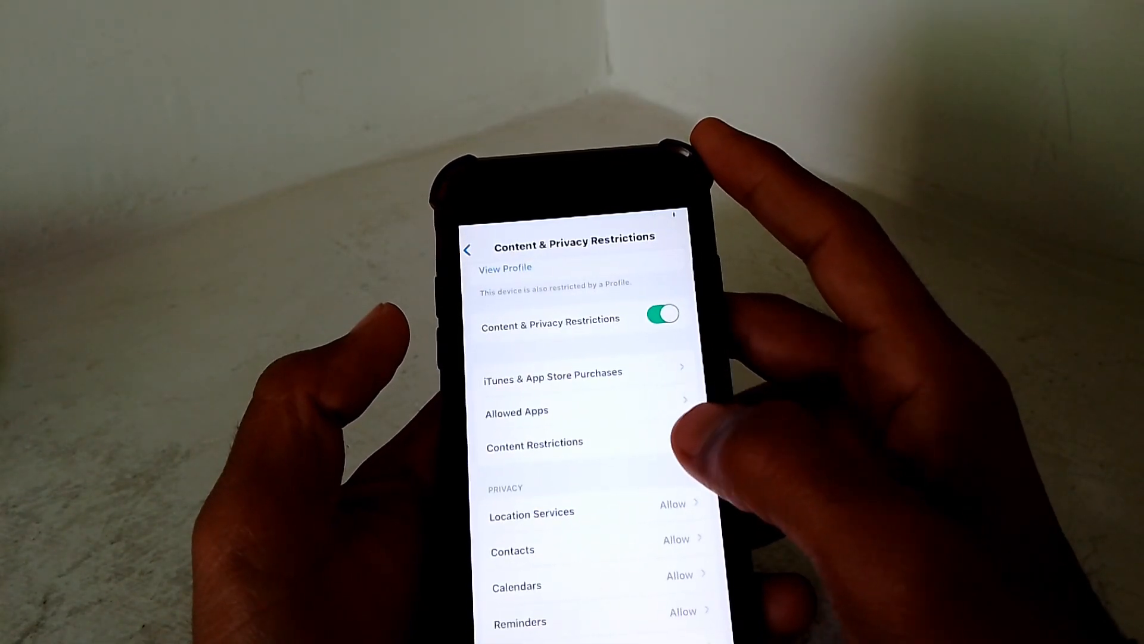
# Enter Content Restrictions to reach the Web Content options, currently Unrestricted
pyautogui.click(661, 313)
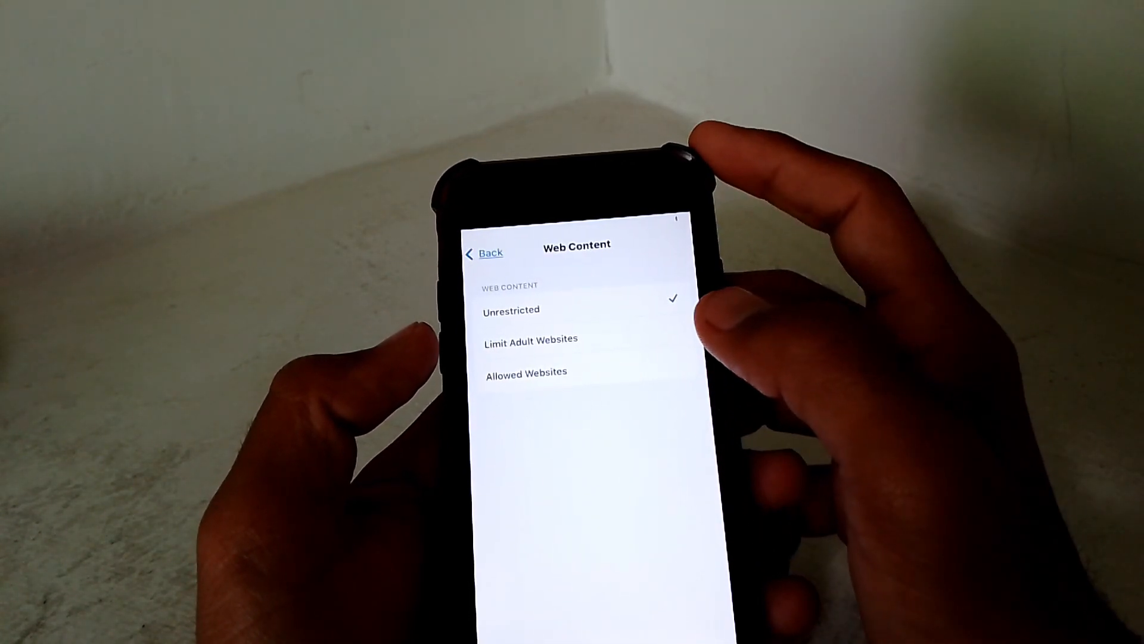
pyautogui.click(533, 340)
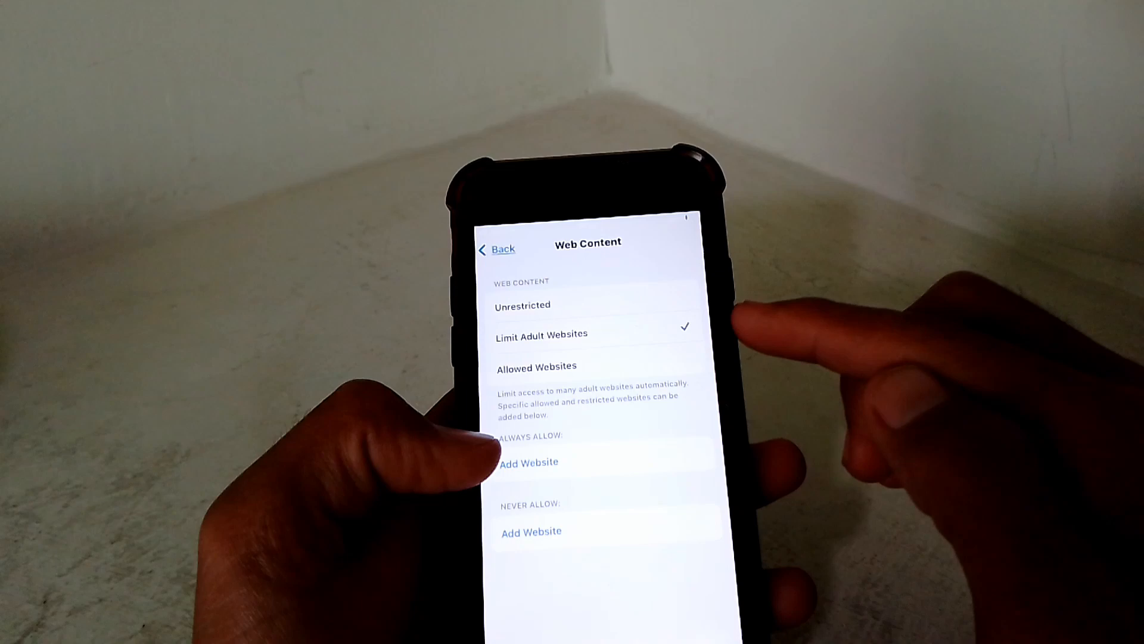
pyautogui.click(525, 304)
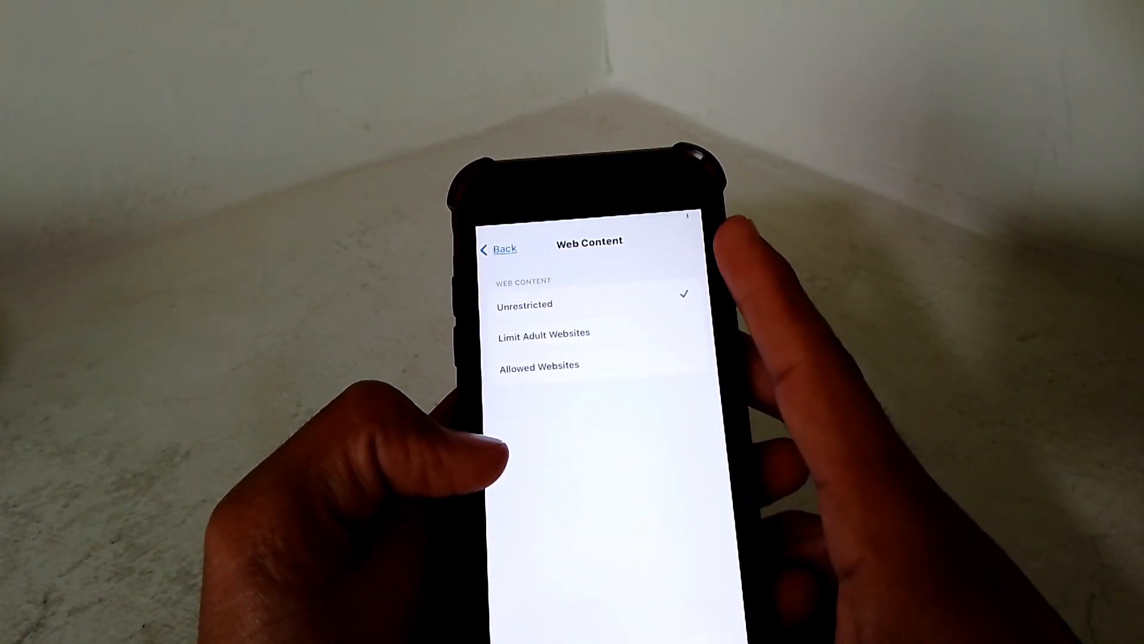